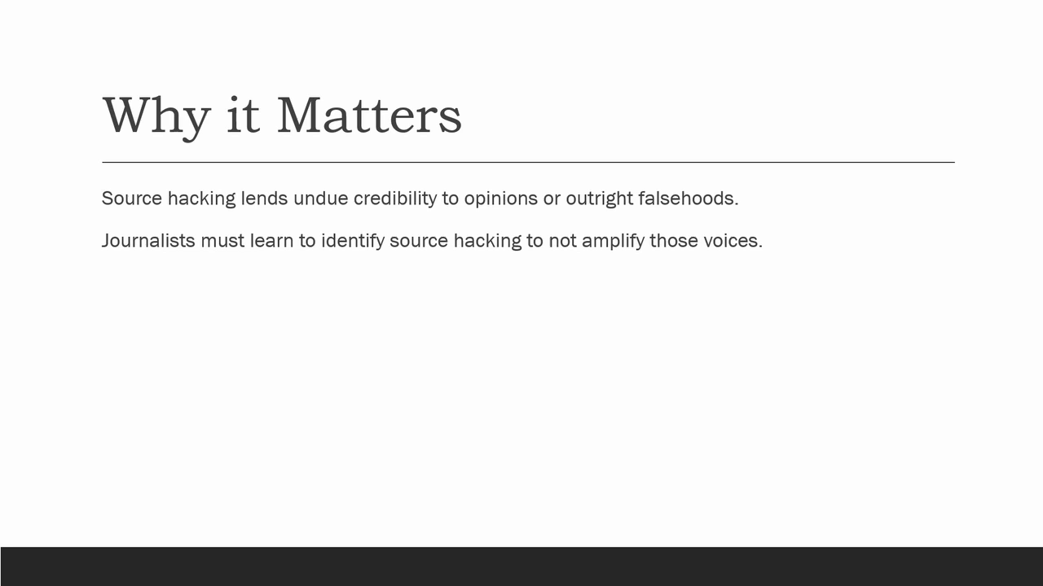
key(right)
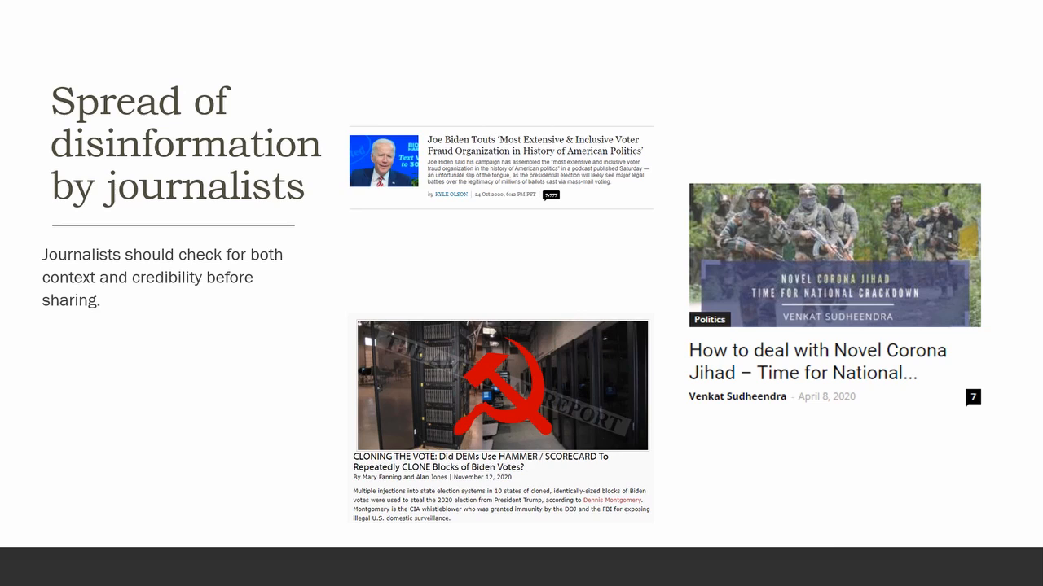
key(Right)
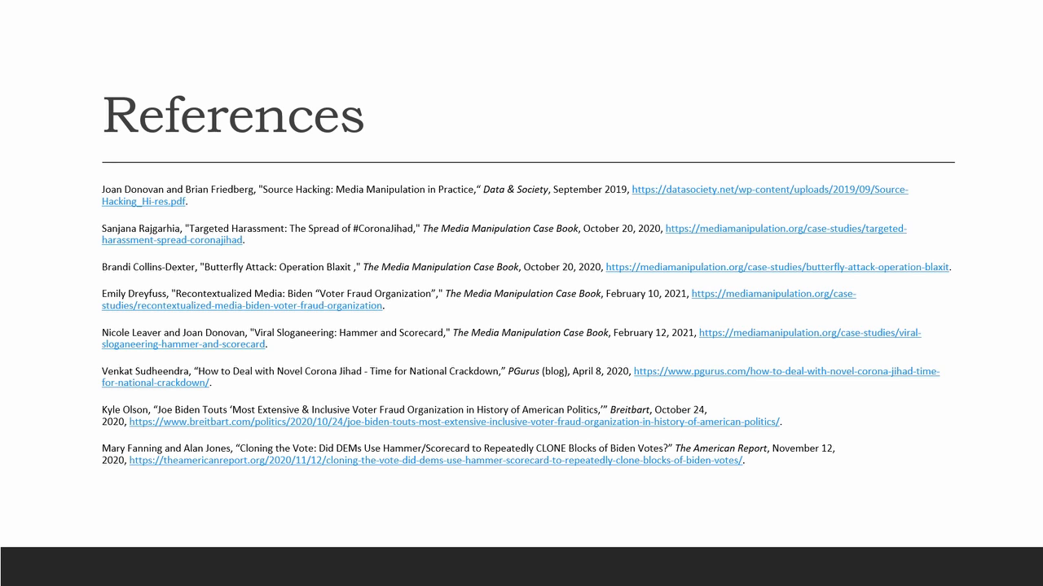